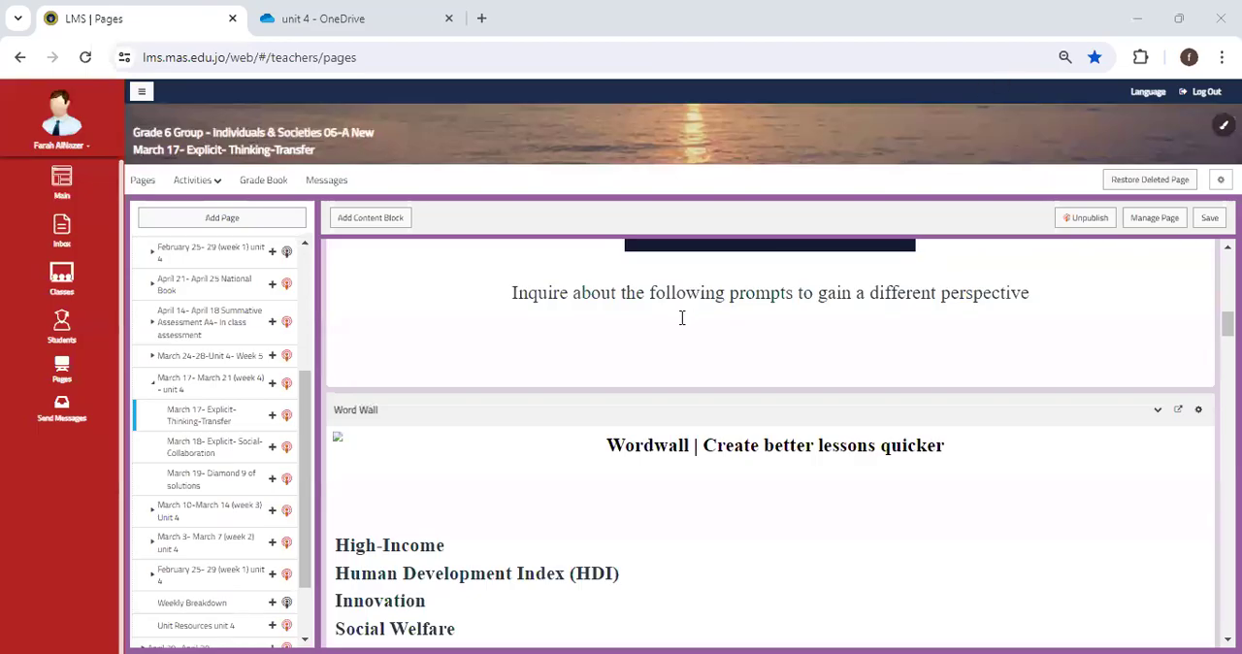
Scroll down through the previous Thinking-Transfer lesson page to its end
{"action": "scroll", "scroll_direction": "down", "scroll_amount": 3}
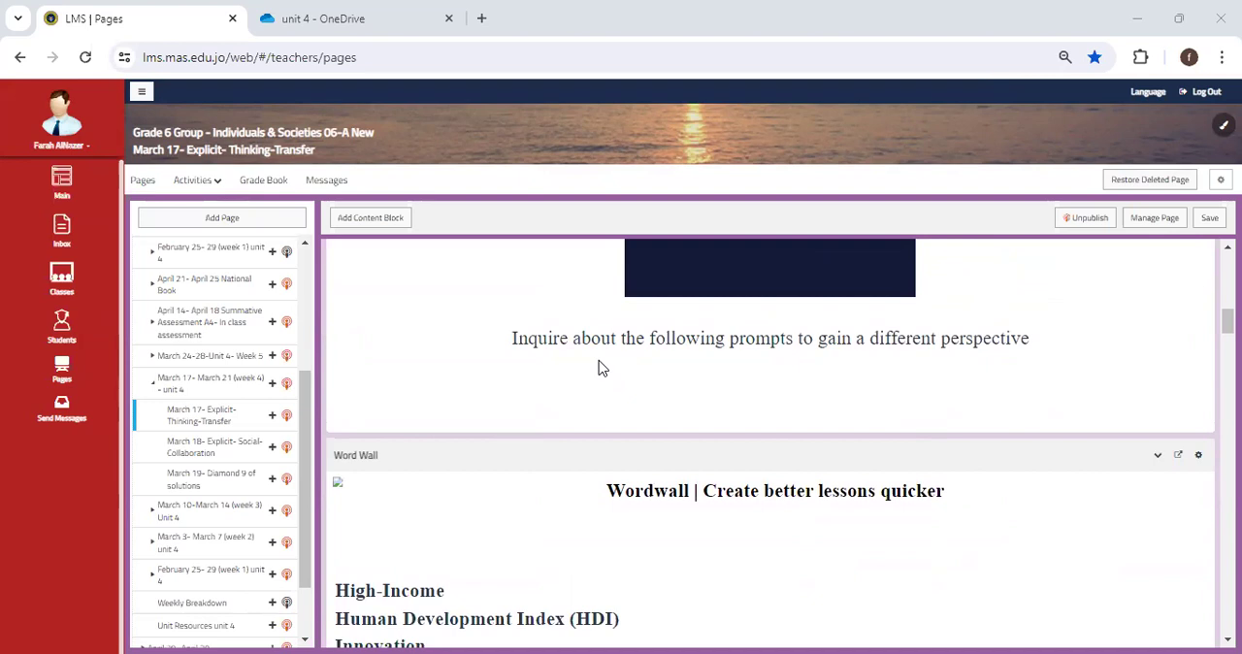
{"action": "scroll", "scroll_direction": "down", "scroll_amount": 3}
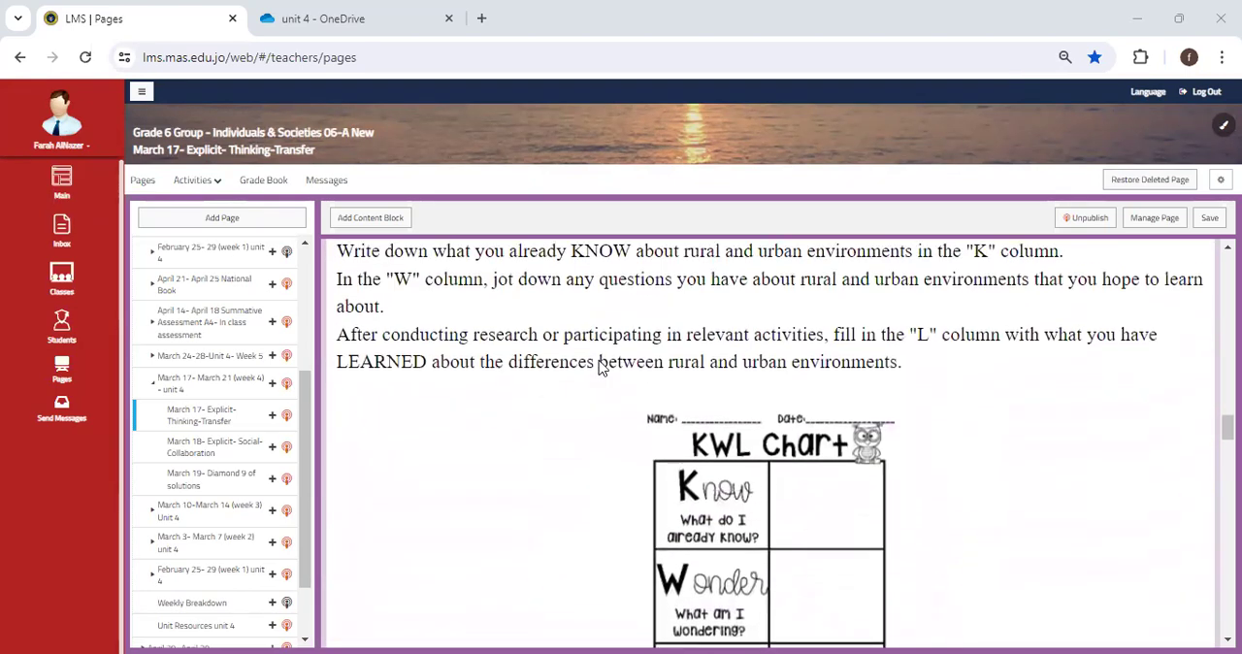
{"action": "scroll", "scroll_direction": "down", "scroll_amount": 3}
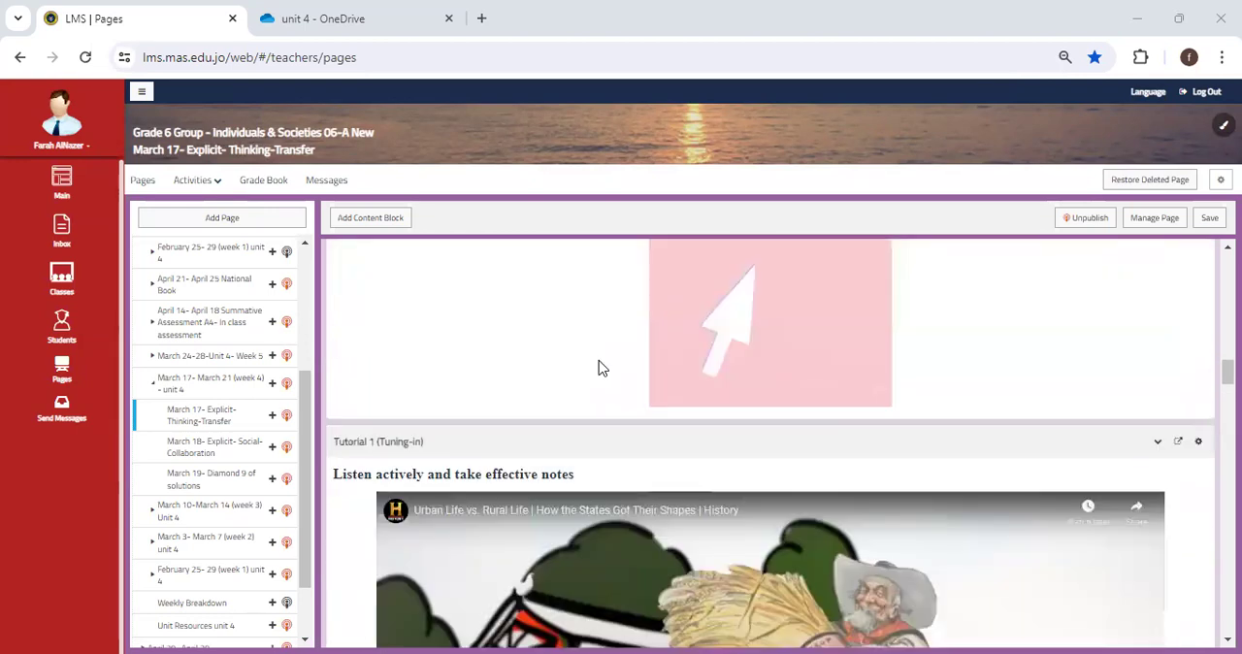
{"action": "scroll", "scroll_direction": "down", "scroll_amount": 3}
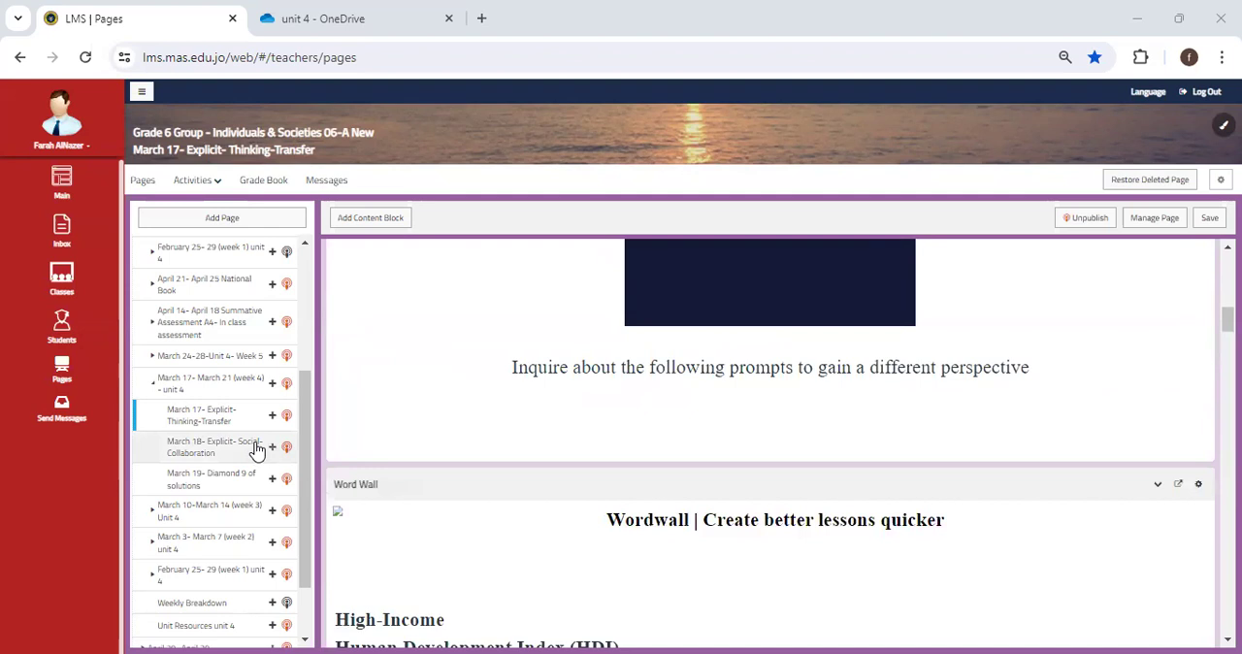
Review the March 18 Social-Collaboration group activity instructions, then move on to March 19
{"action": "left_click", "coordinate": [213, 446]}
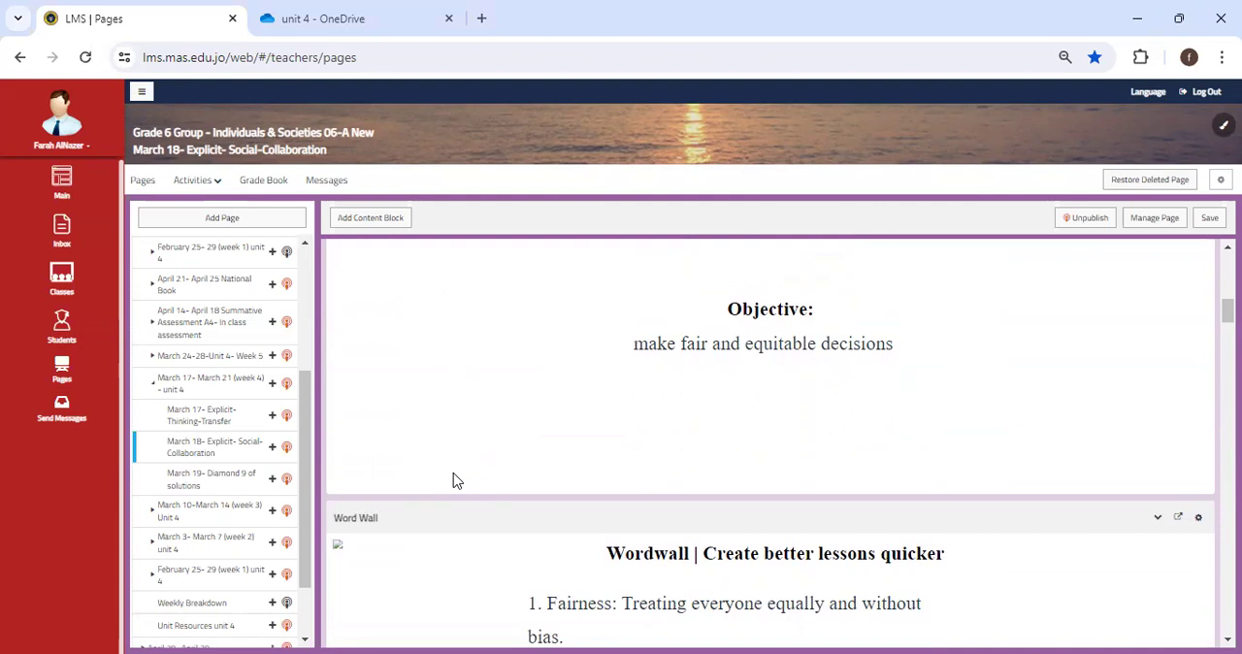
{"action": "scroll", "scroll_direction": "down", "scroll_amount": 3}
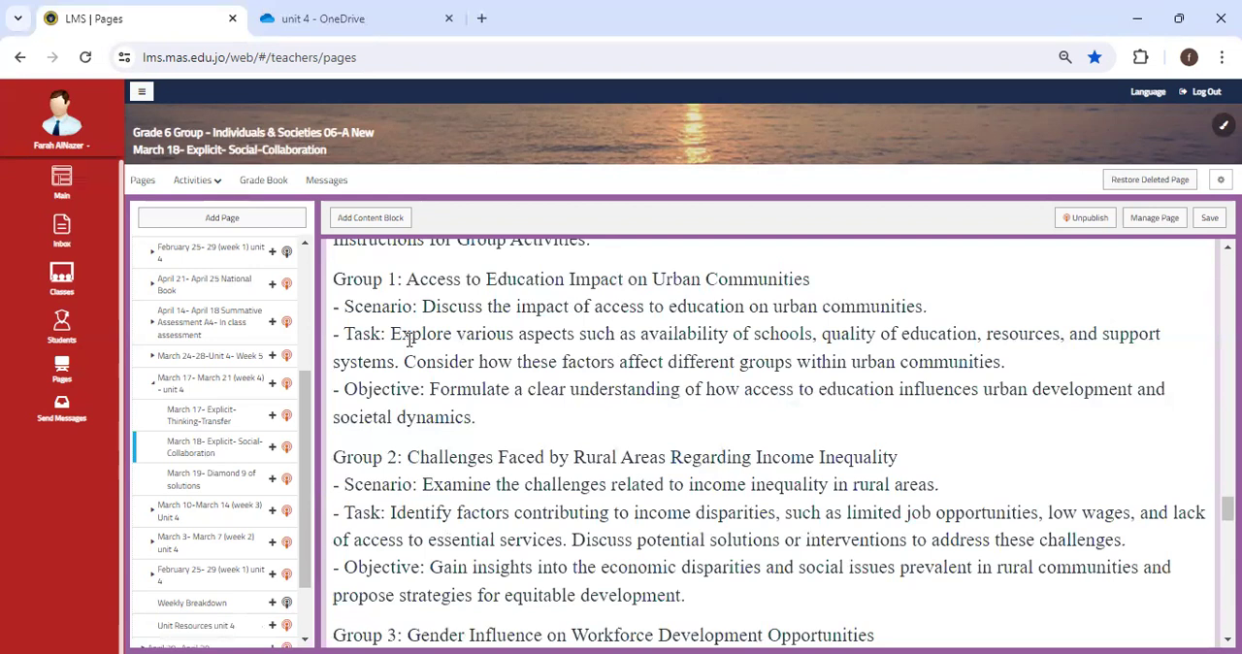
{"action": "scroll", "scroll_direction": "down", "scroll_amount": 3}
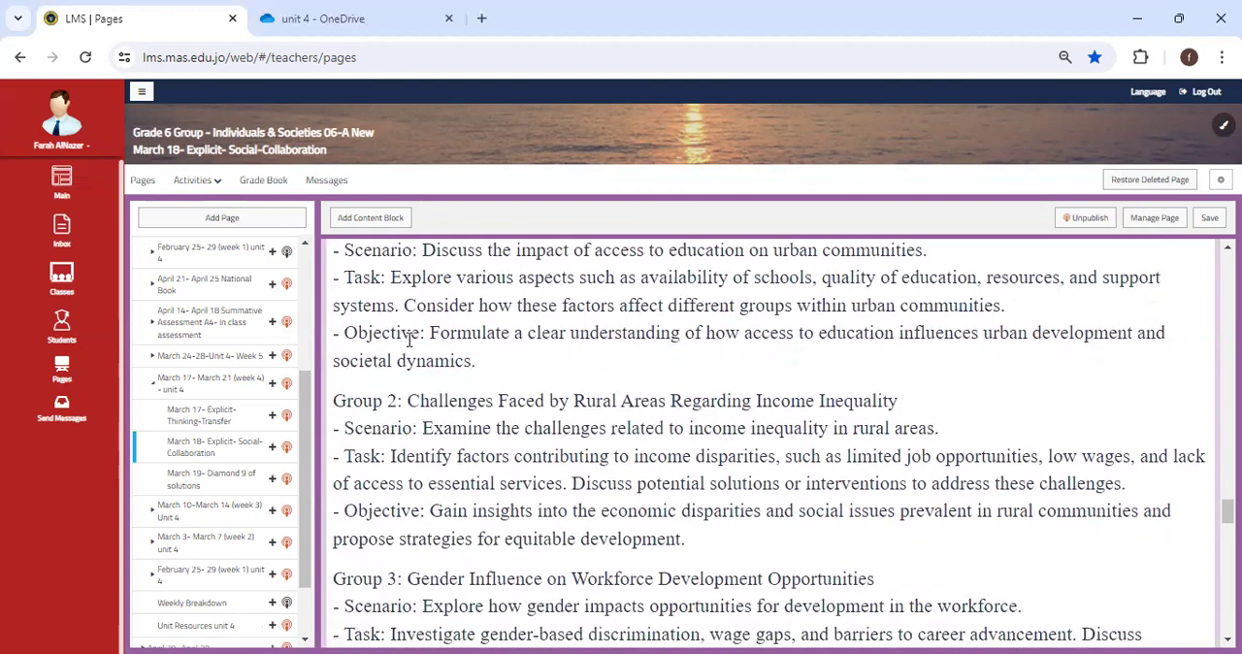
{"action": "scroll", "scroll_direction": "down", "scroll_amount": 3}
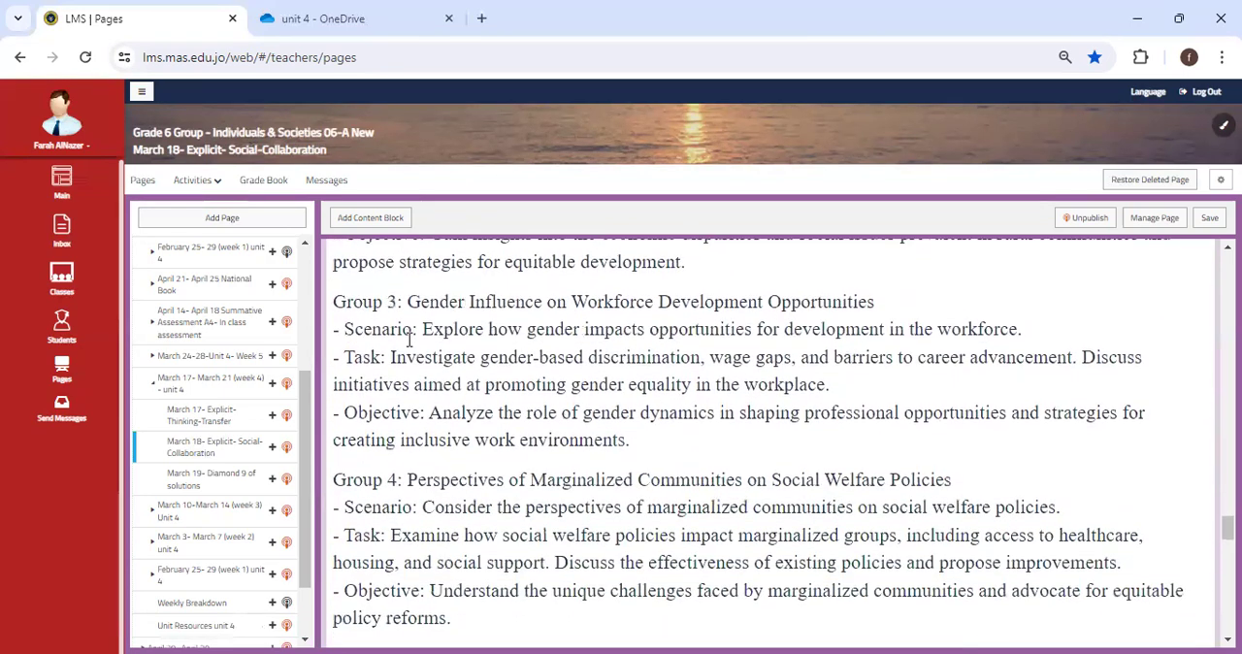
{"action": "scroll", "scroll_direction": "down", "scroll_amount": 3}
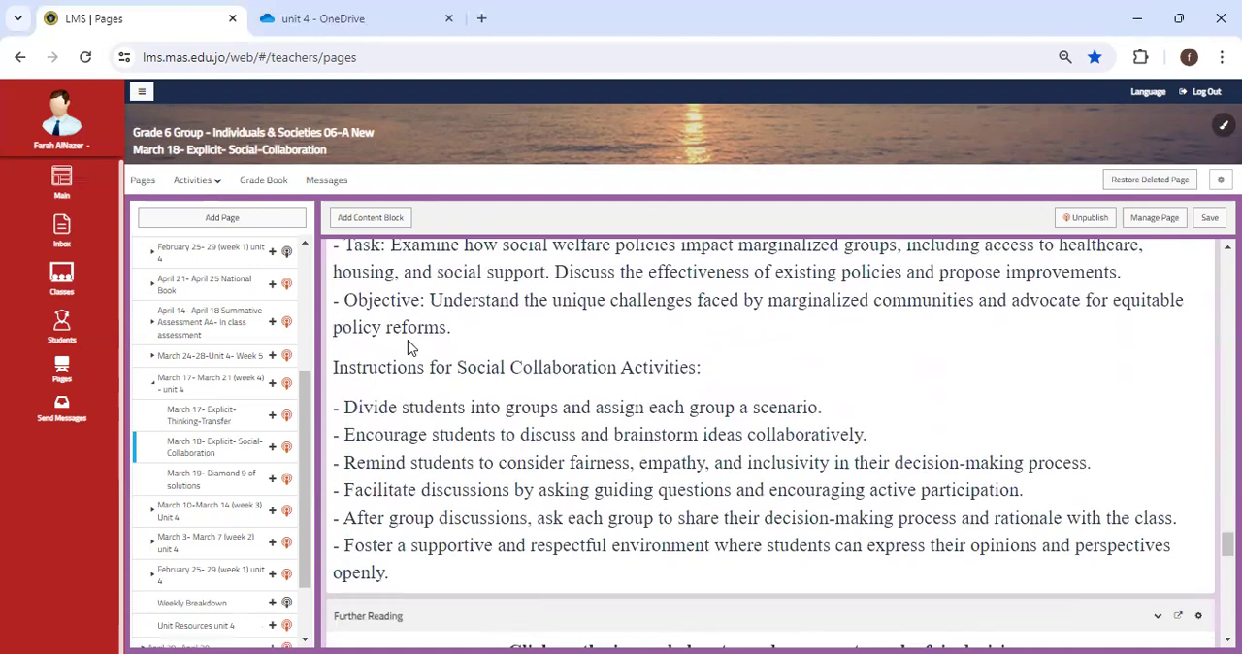
{"action": "scroll", "scroll_direction": "down", "scroll_amount": 3}
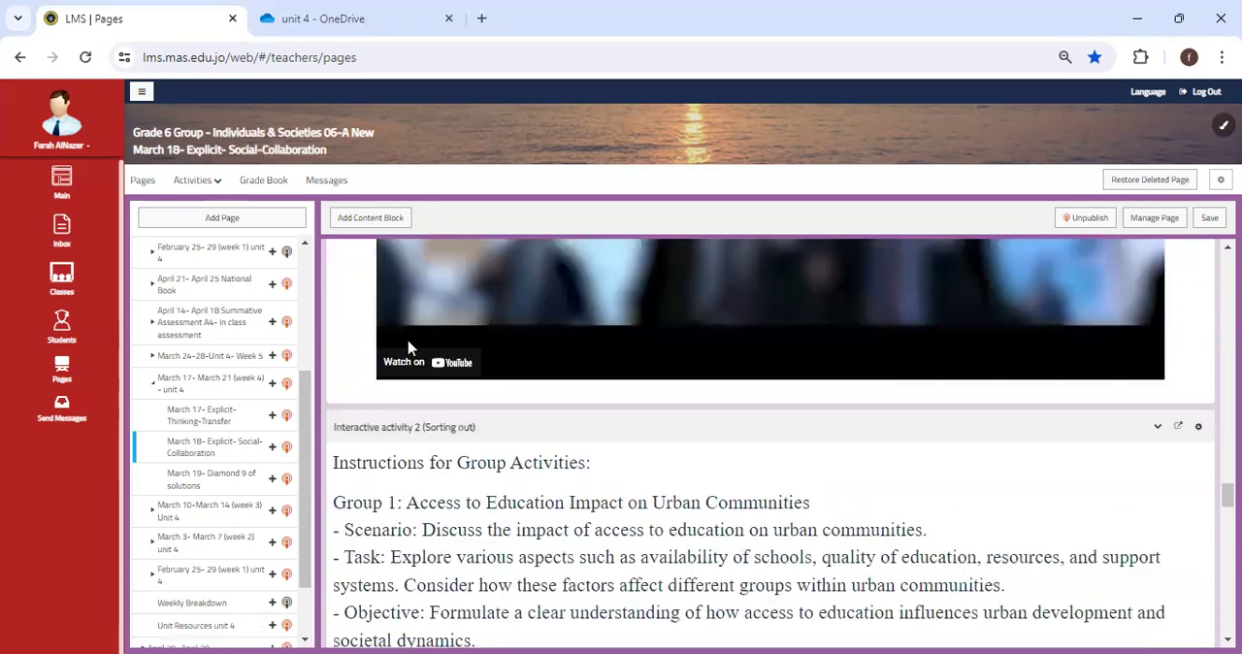
{"action": "scroll", "scroll_direction": "down", "scroll_amount": 3}
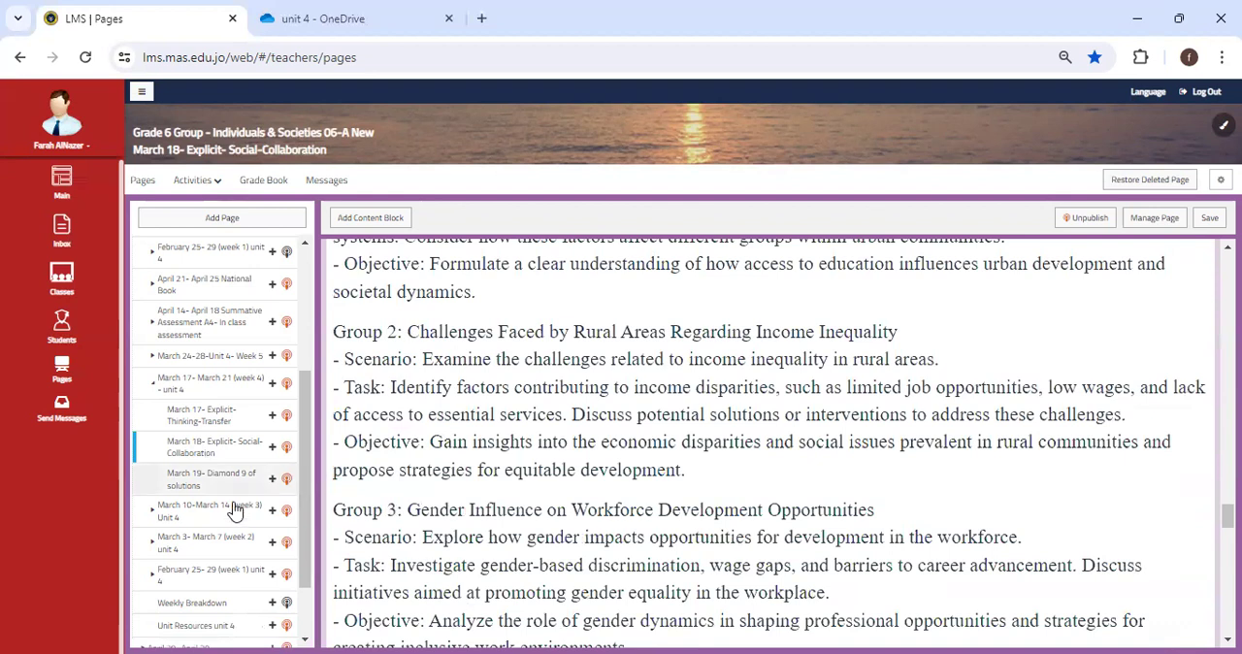
{"action": "left_click", "coordinate": [213, 472]}
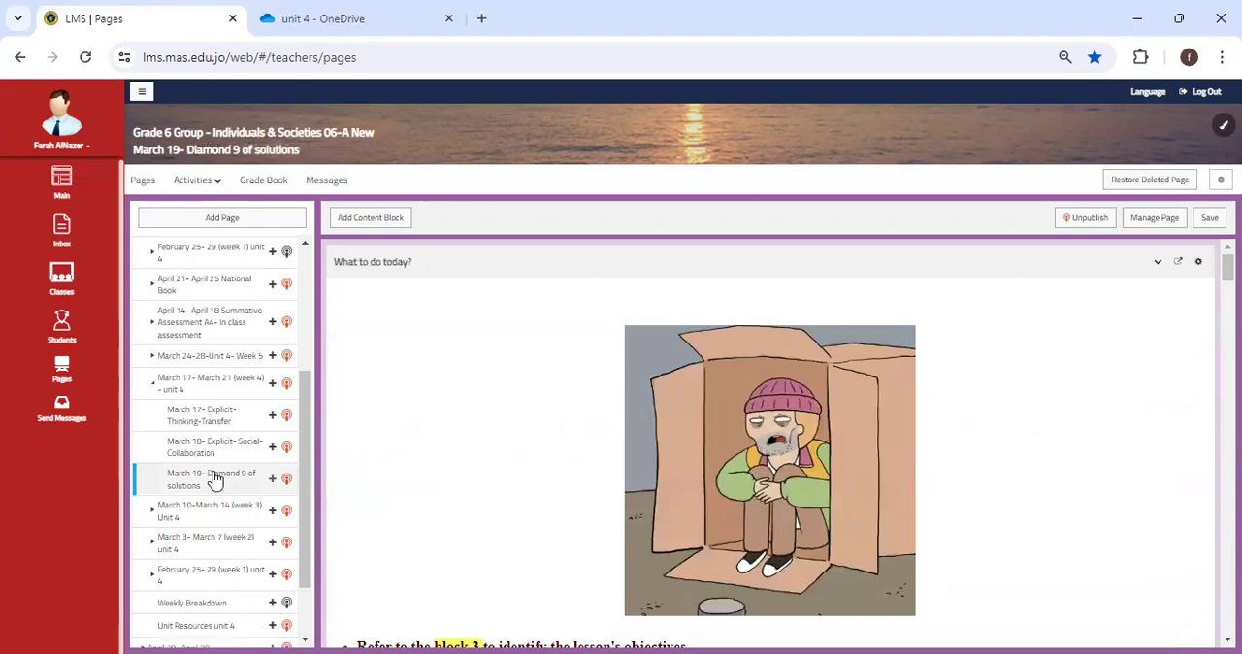
Scroll the Diamond 9 of solutions page down to the diamond of solution cards
{"action": "scroll", "scroll_direction": "down", "scroll_amount": 3}
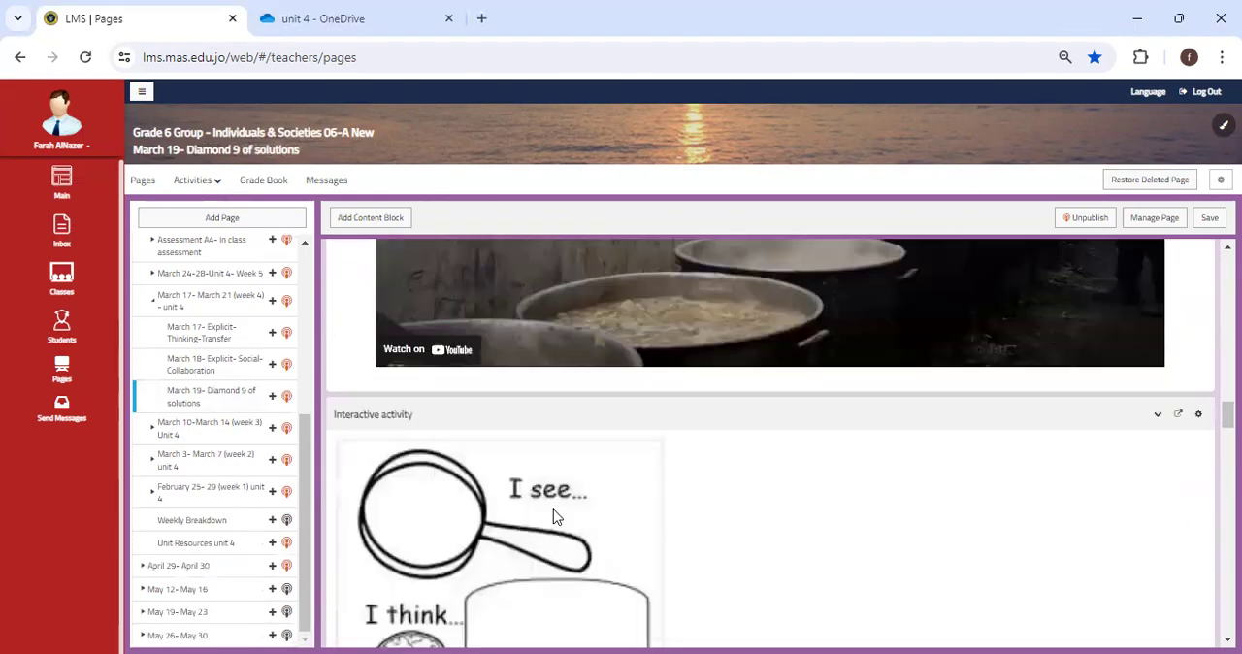
{"action": "scroll", "scroll_direction": "down", "scroll_amount": 3}
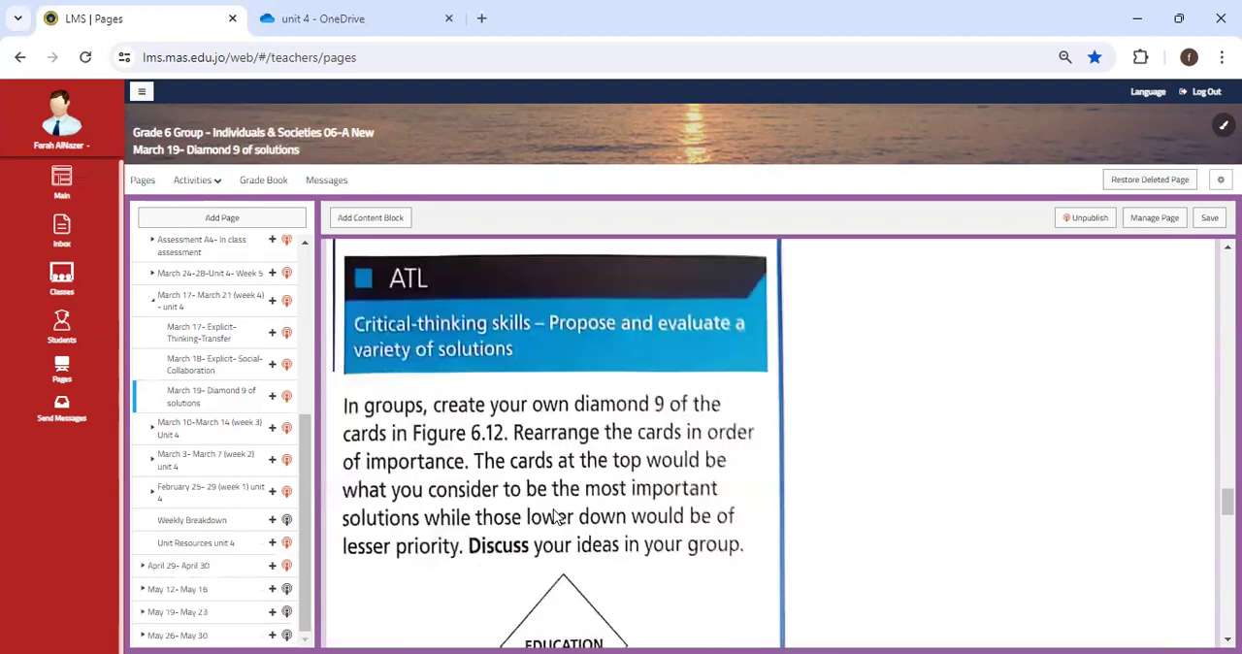
{"action": "scroll", "scroll_direction": "down", "scroll_amount": 3}
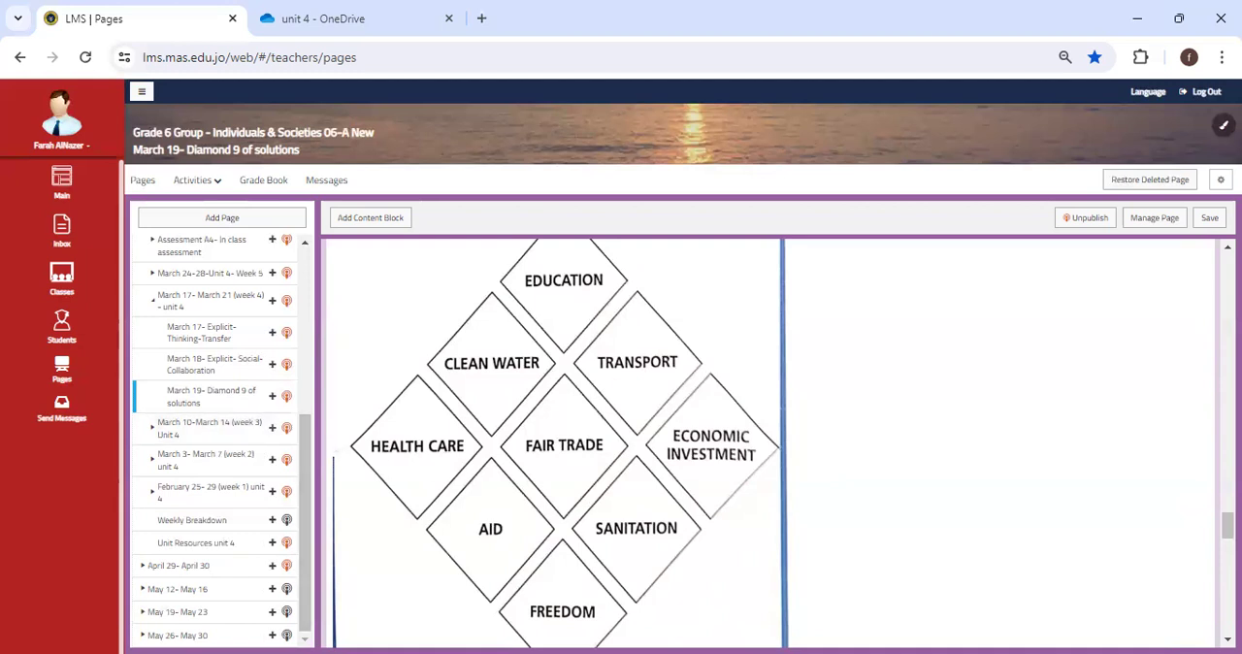
{"action": "scroll", "scroll_direction": "down", "scroll_amount": 3}
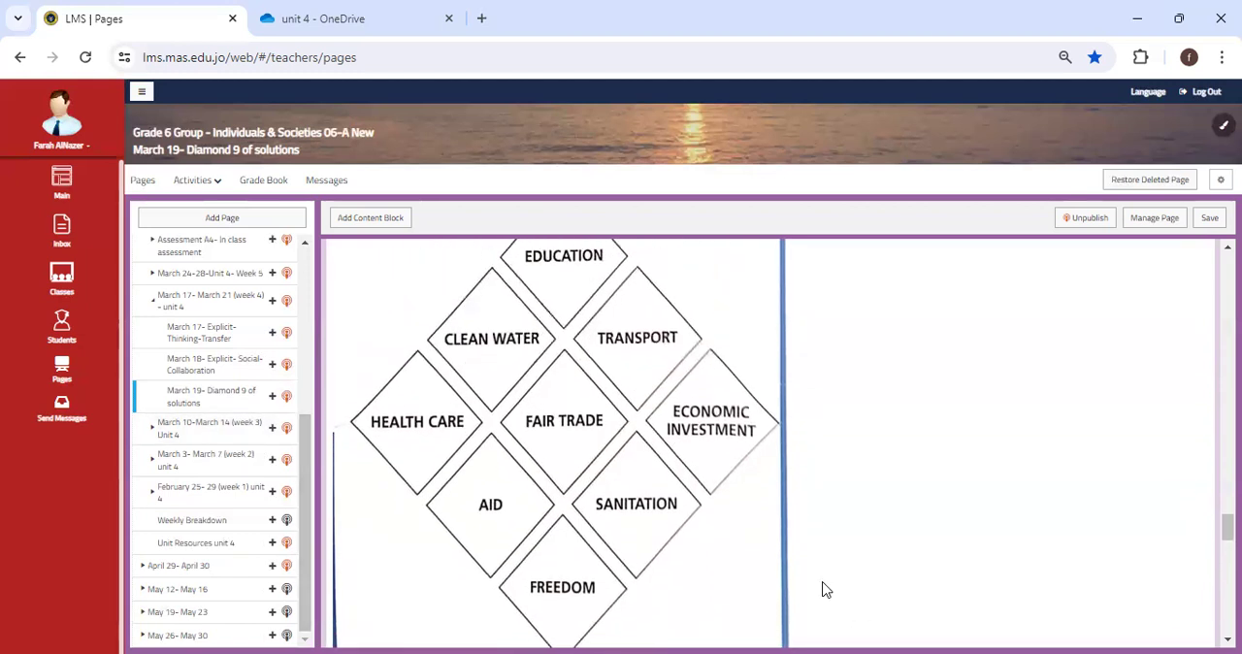